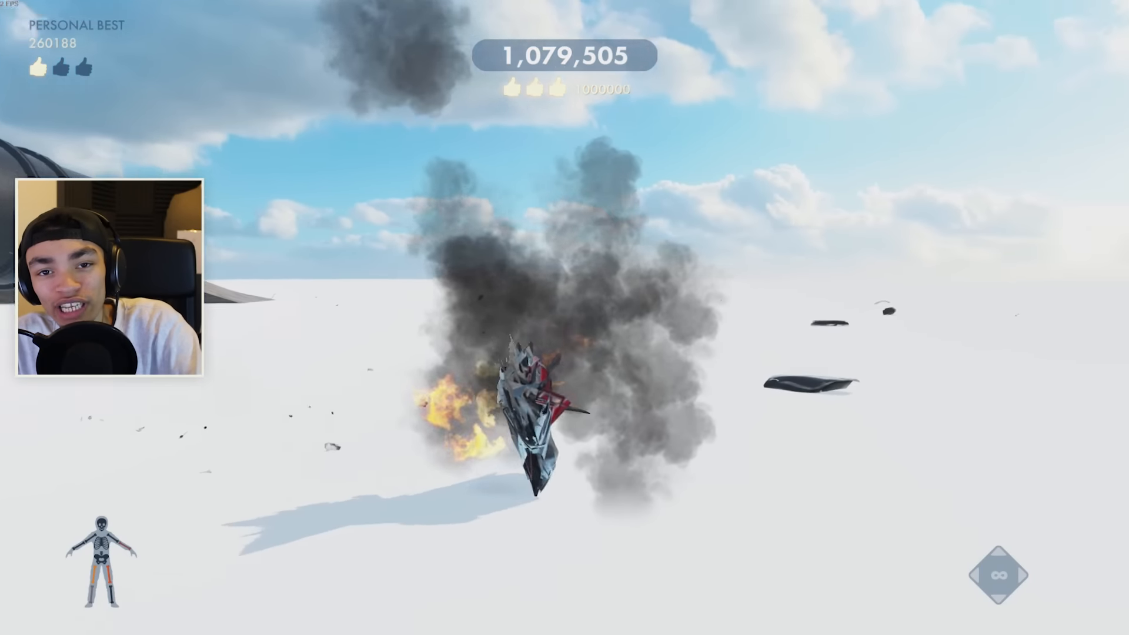
Leave the finished test, rerun the event briefly, then quit back to the editor.
{"action": "left_click", "coordinate": [329, 11]}
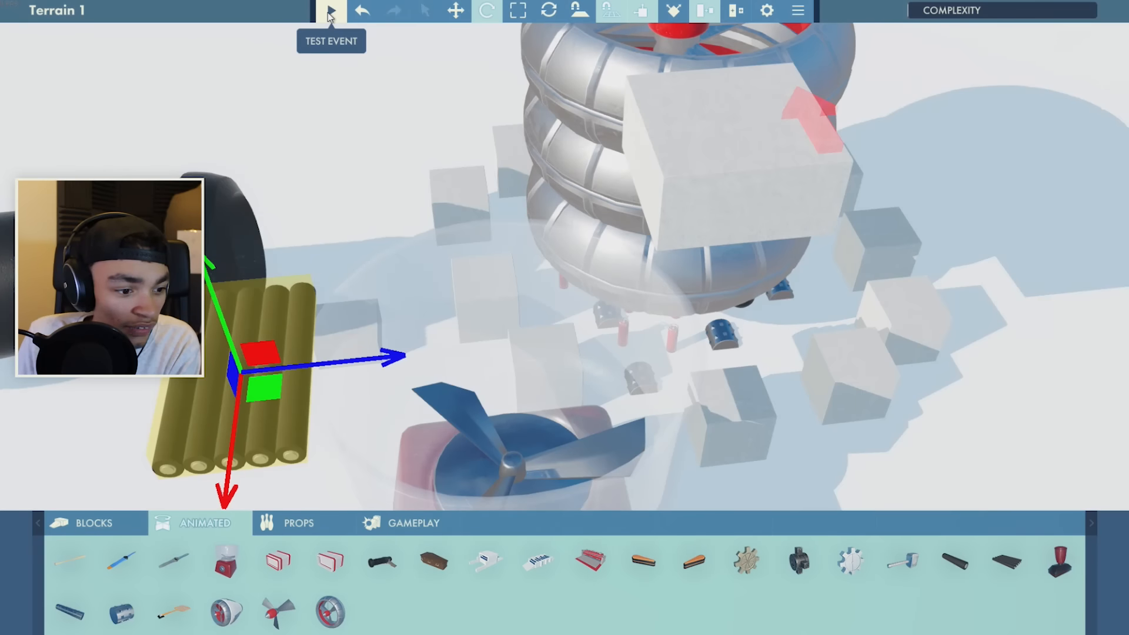
{"action": "left_click", "coordinate": [329, 10]}
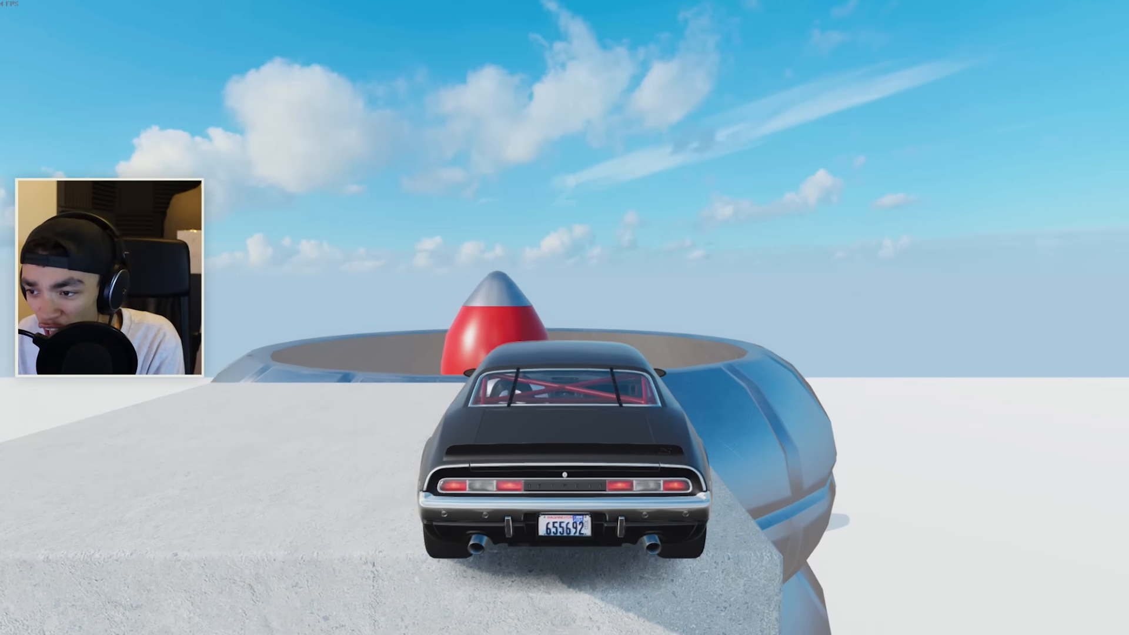
{"action": "key", "text": "Escape"}
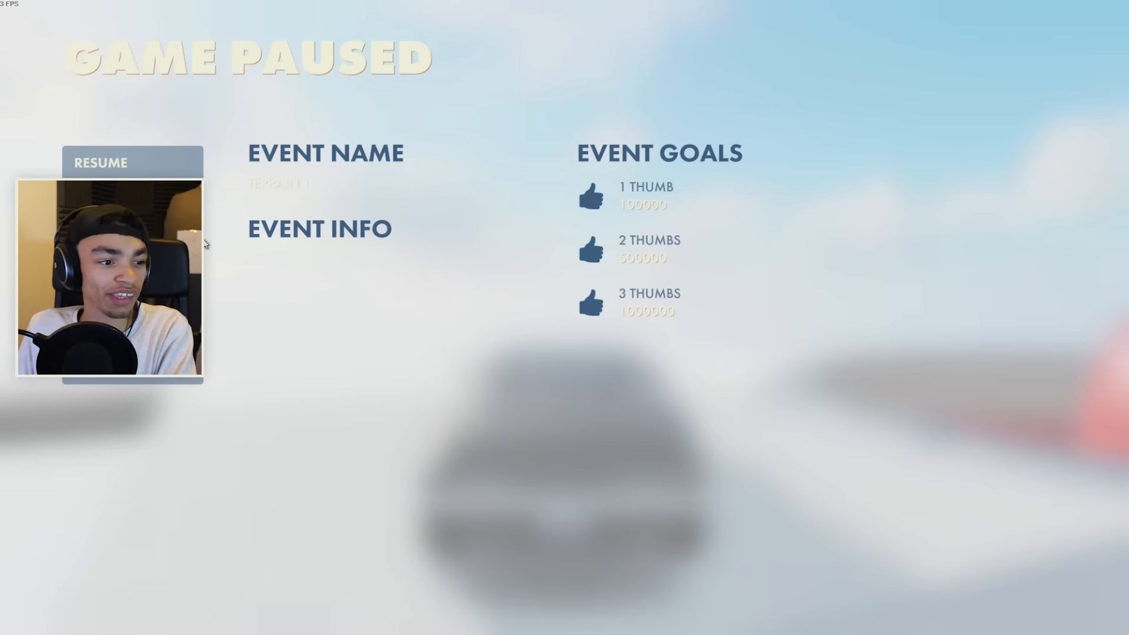
{"action": "left_click", "coordinate": [101, 162]}
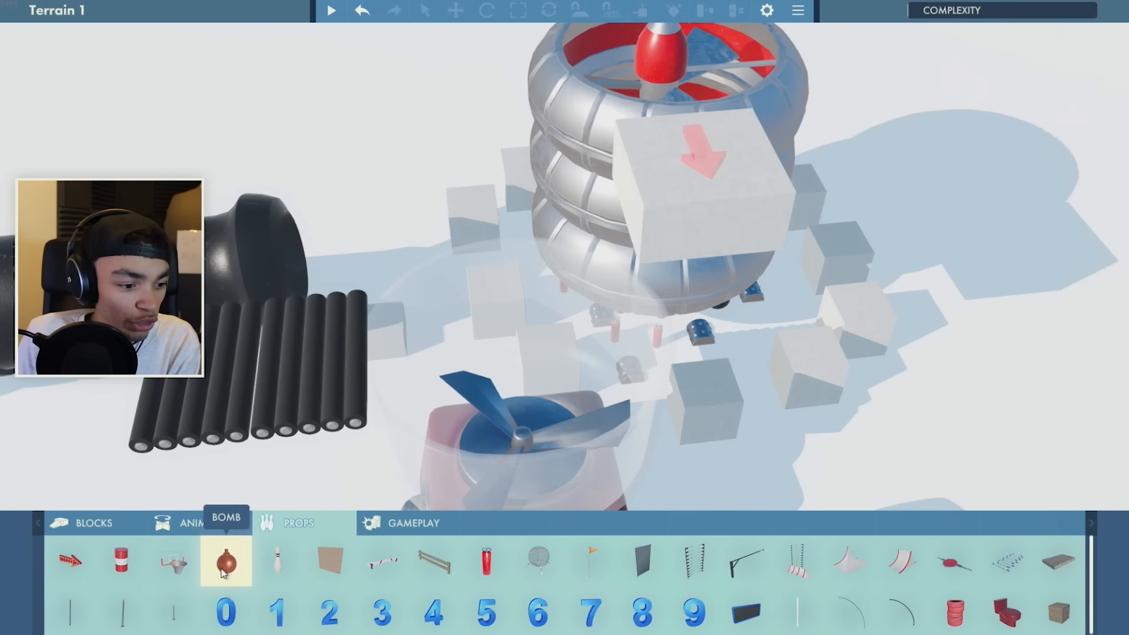
Place red barrel props on the rollers next to the blender tower.
{"action": "left_click", "coordinate": [121, 562]}
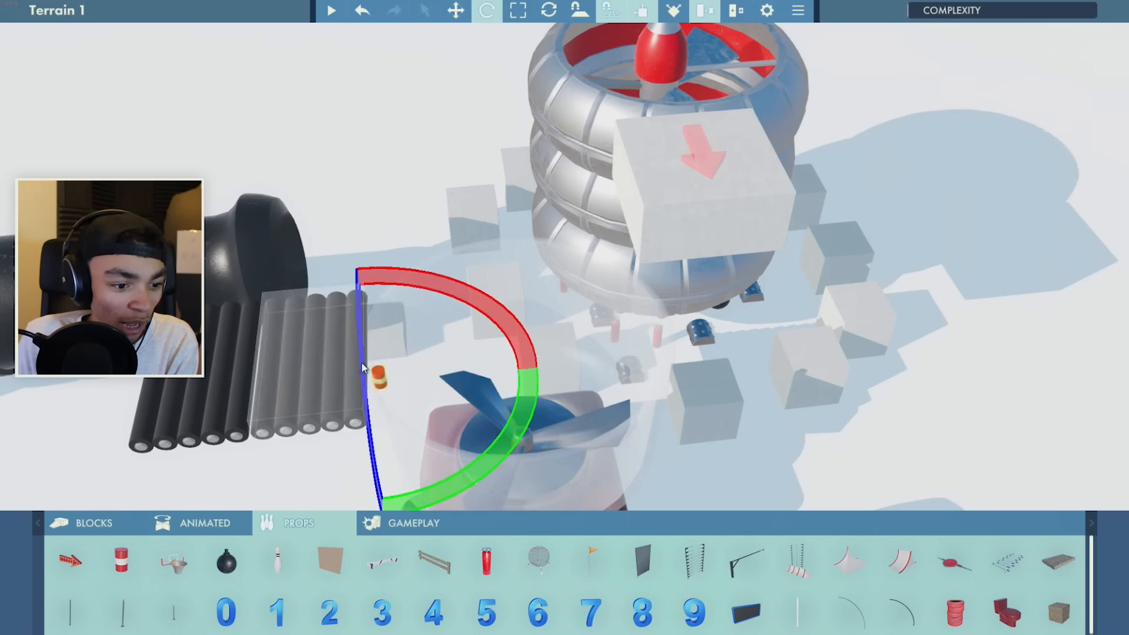
{"action": "left_click", "coordinate": [455, 11]}
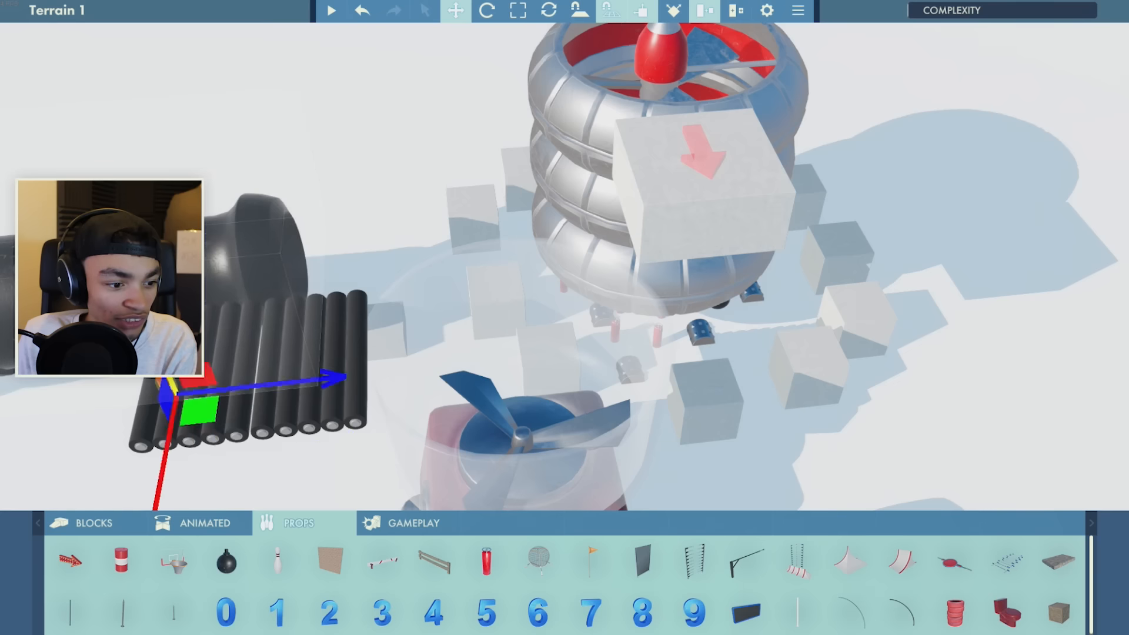
{"action": "left_click", "coordinate": [486, 562]}
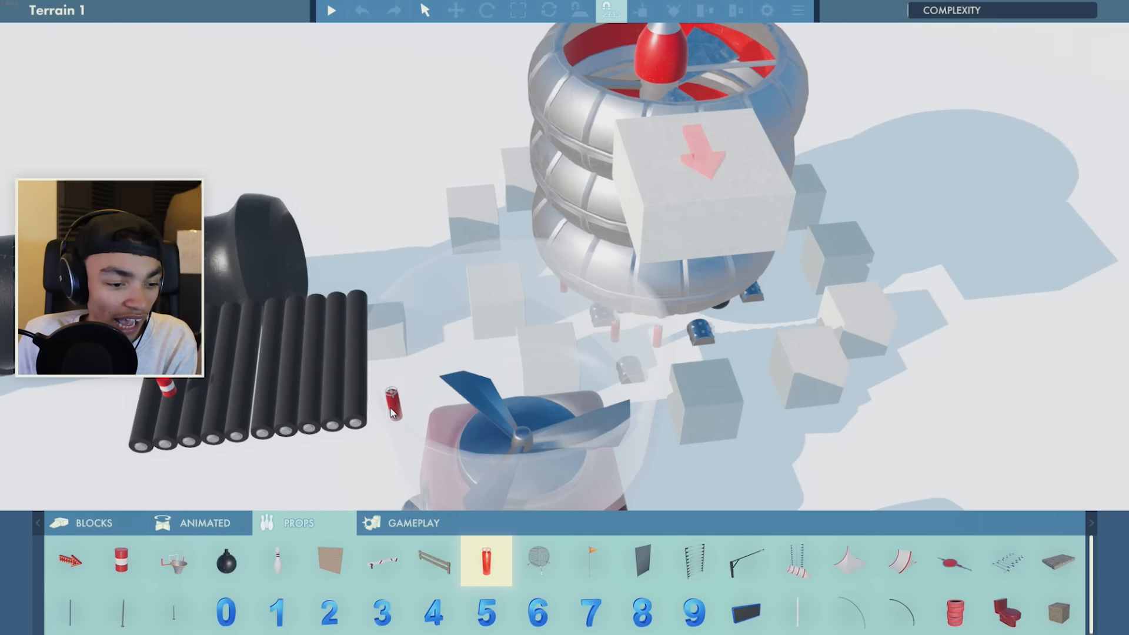
{"action": "left_click", "coordinate": [393, 403]}
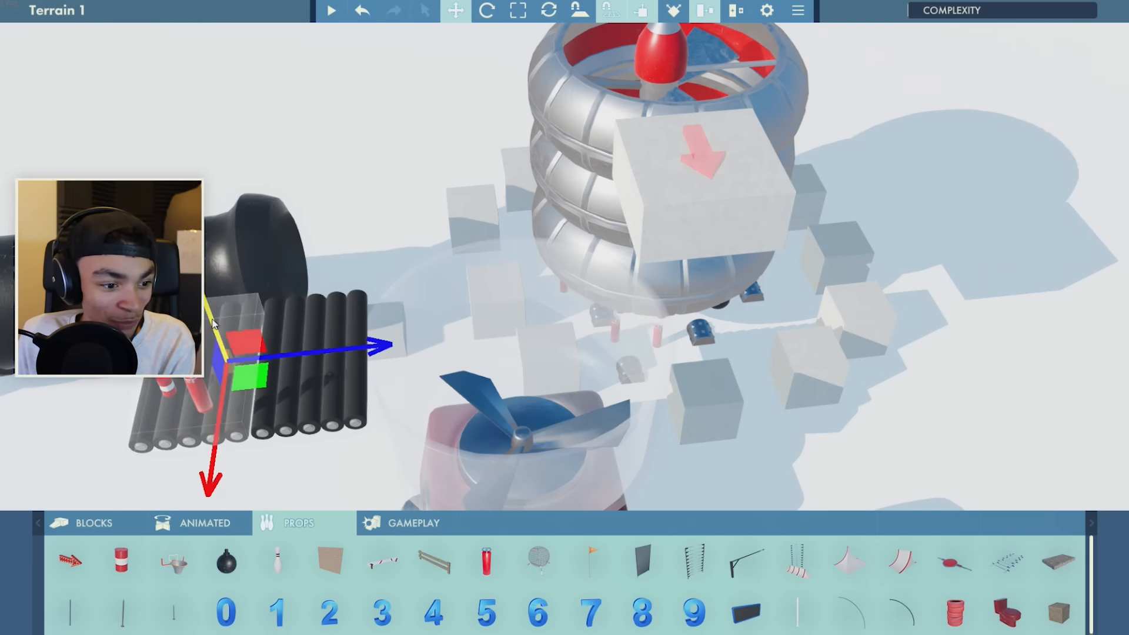
{"action": "left_click", "coordinate": [383, 179]}
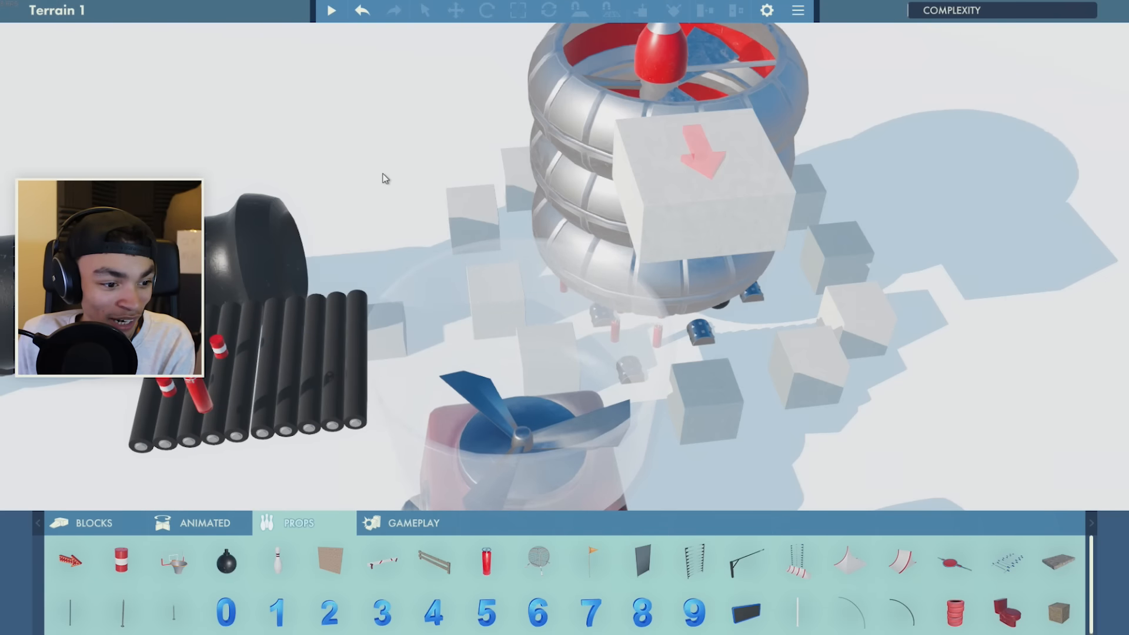
{"action": "mouse_move", "coordinate": [442, 207]}
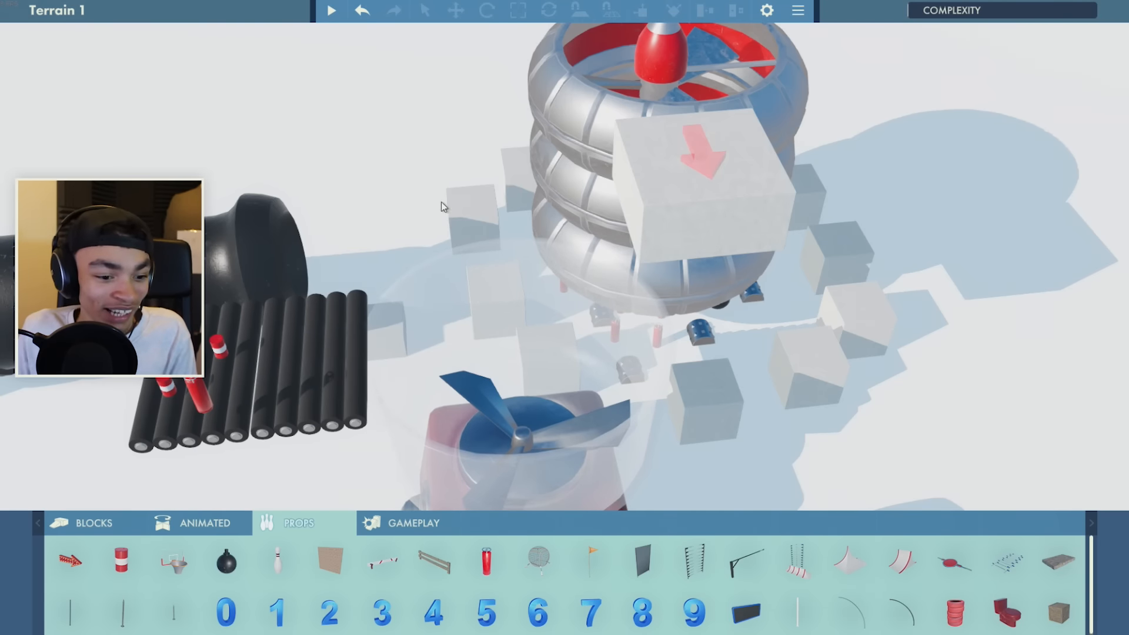
{"action": "mouse_move", "coordinate": [332, 10]}
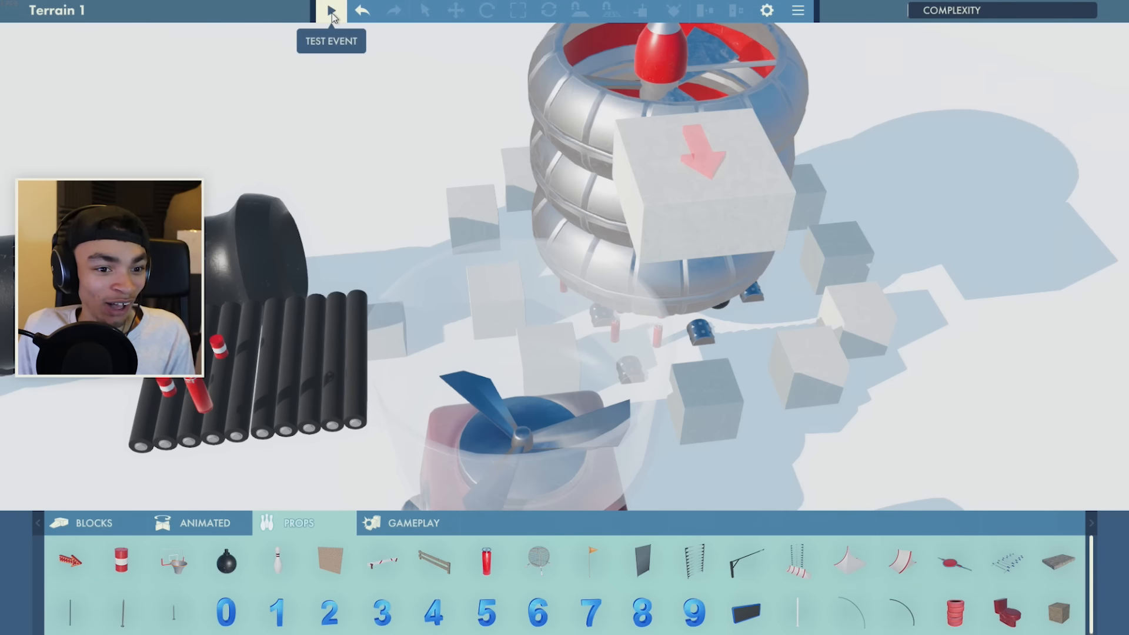
{"action": "left_click", "coordinate": [330, 10]}
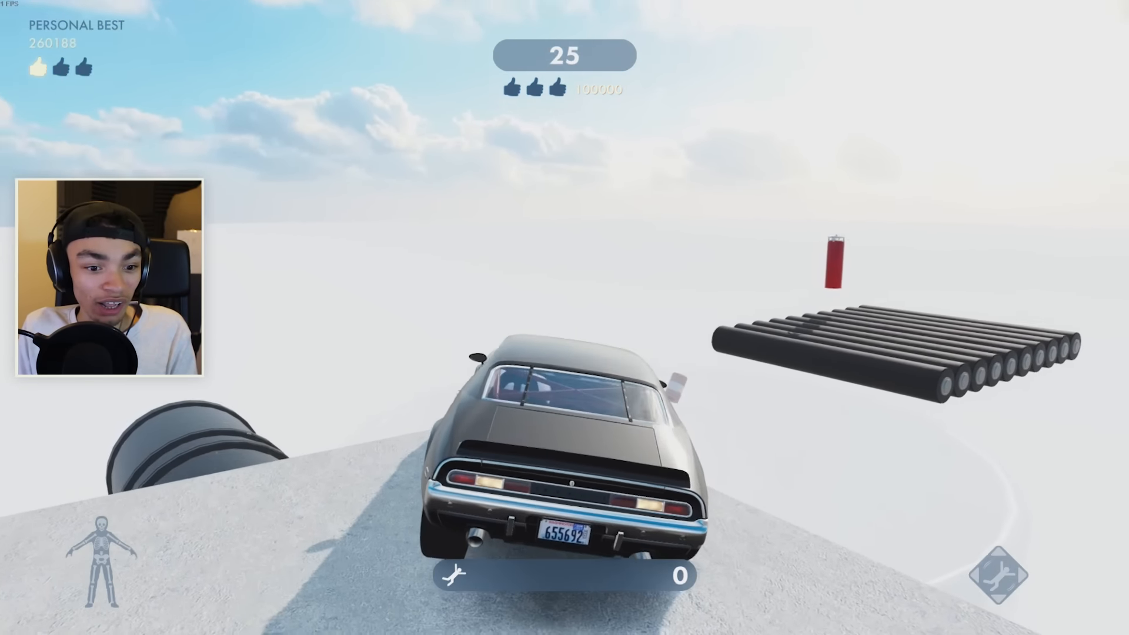
{"action": "key", "text": "Escape"}
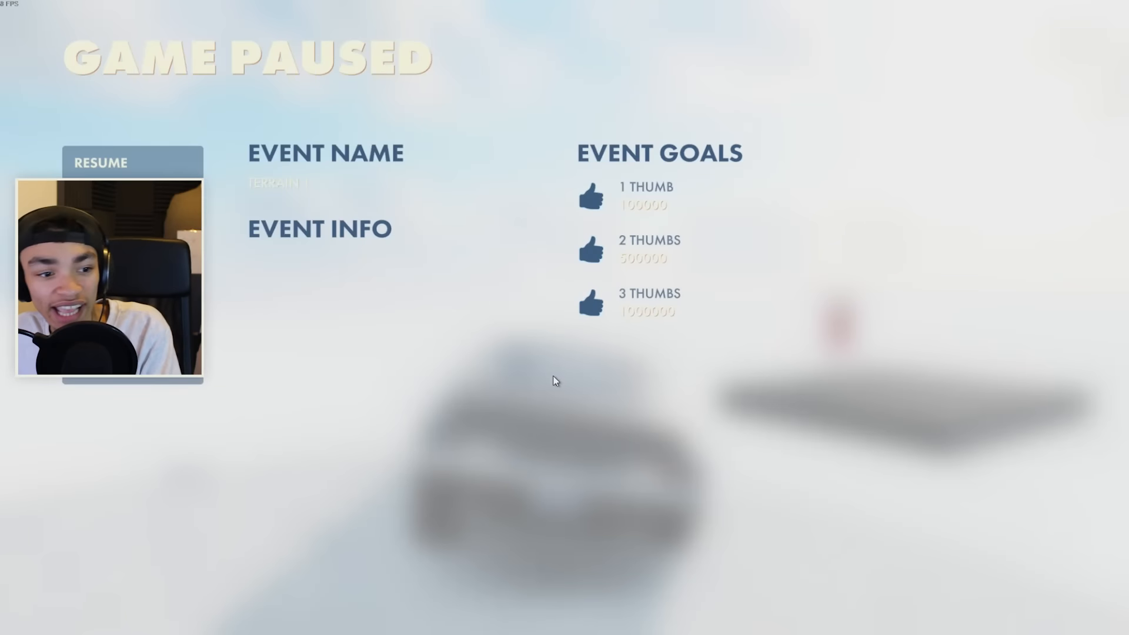
{"action": "left_click", "coordinate": [132, 162]}
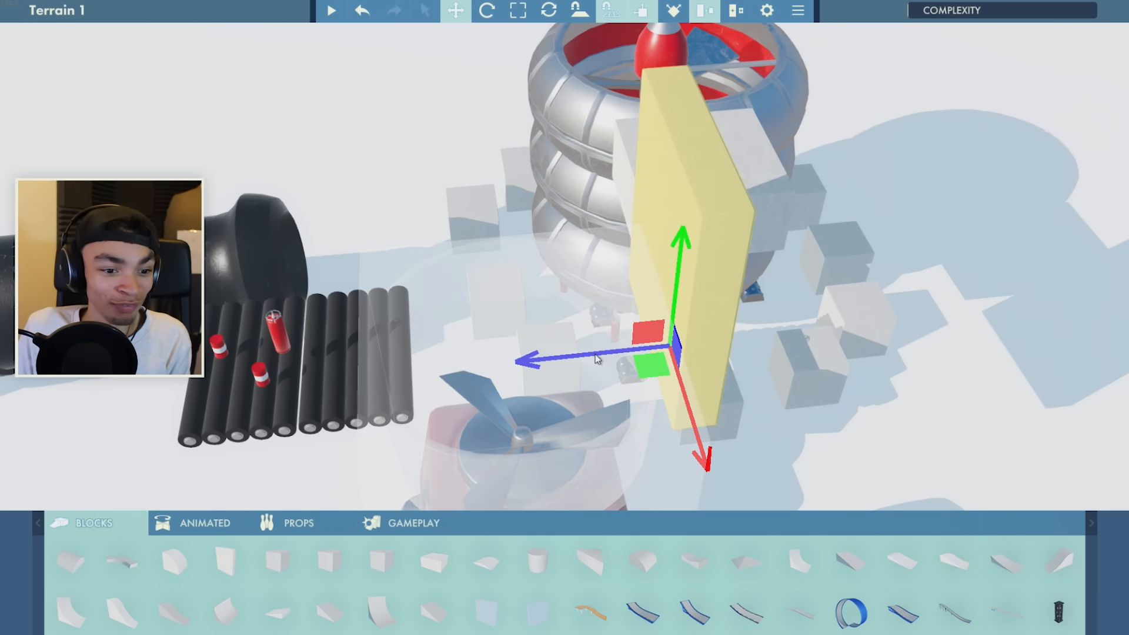
{"action": "mouse_move", "coordinate": [331, 11]}
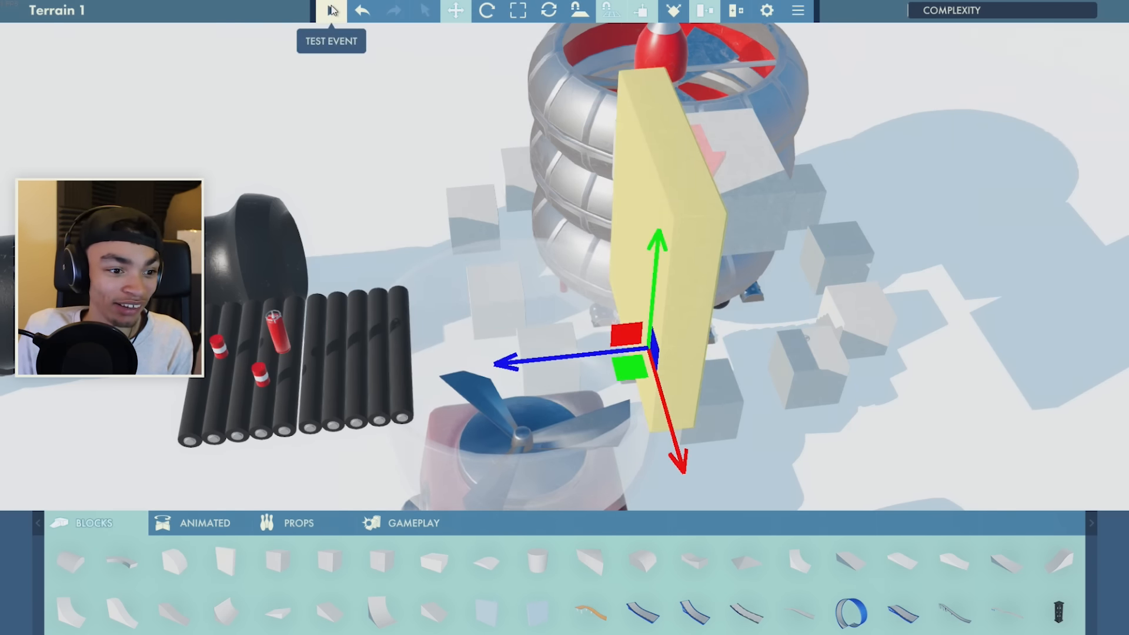